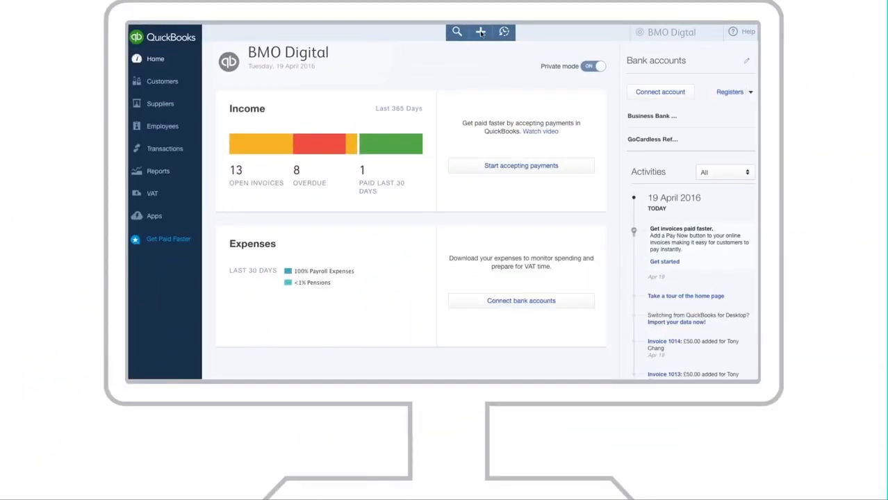
Request a Direct Debit from the customer, bringing up the GoCardless for QuickBooks app page
left_click(481, 30)
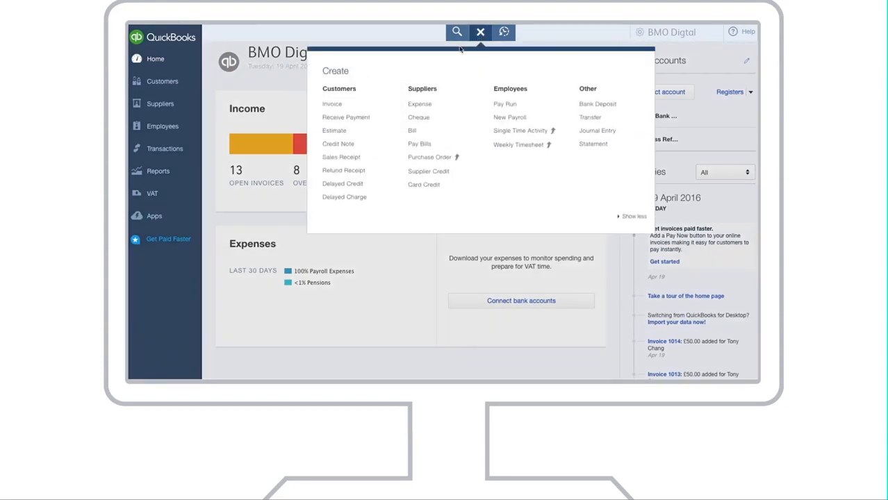
left_click(482, 32)
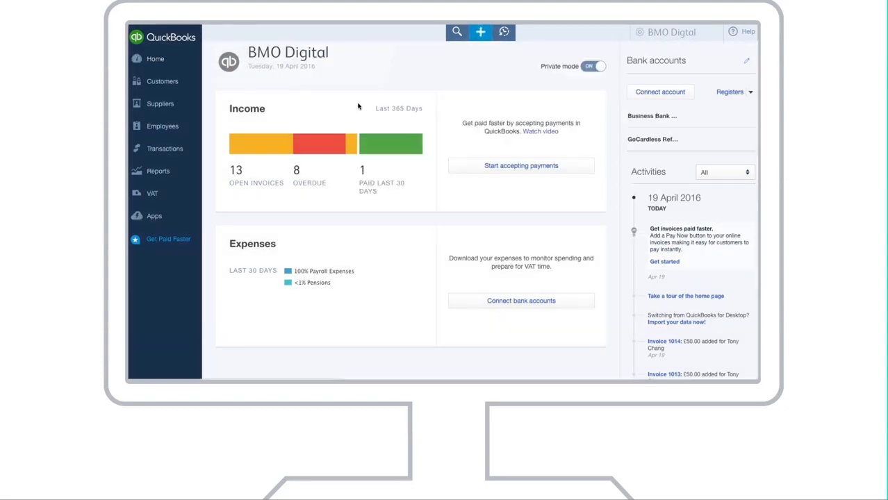
left_click(481, 31)
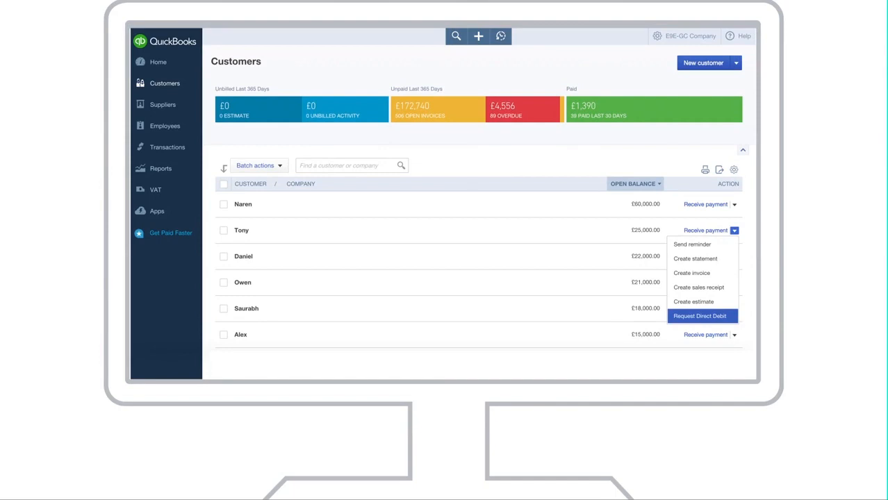
left_click(701, 317)
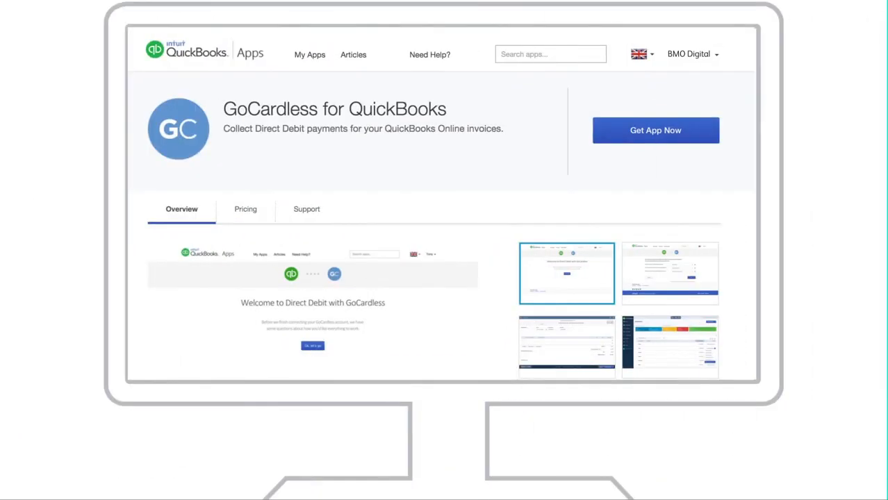